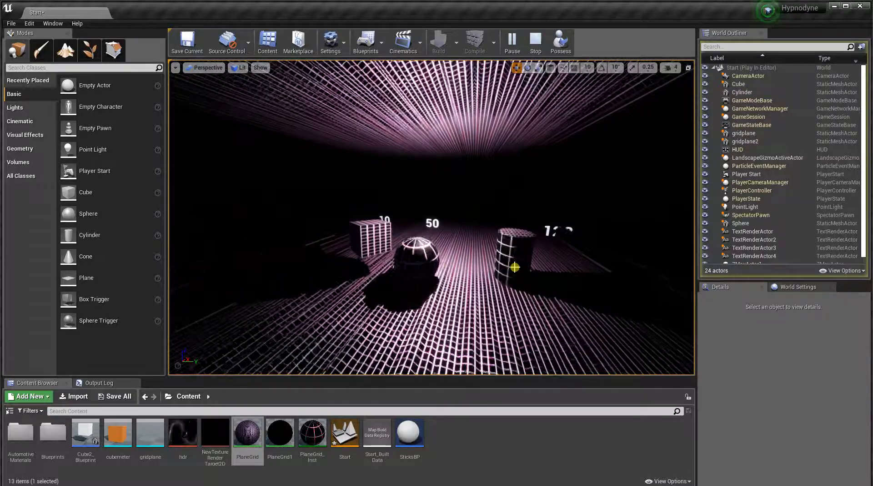
# End the Play In Editor session of the purple grid room with cube, sphere and cylinder.
pyautogui.click(419, 256)
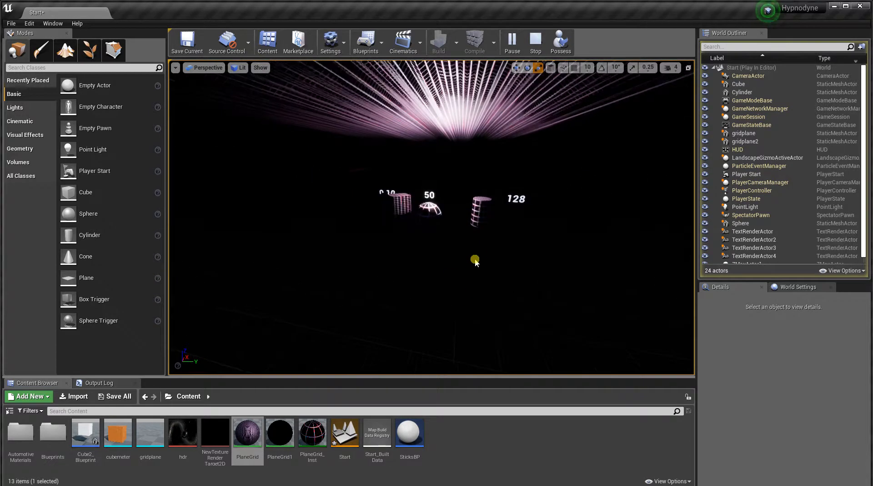
pyautogui.click(535, 42)
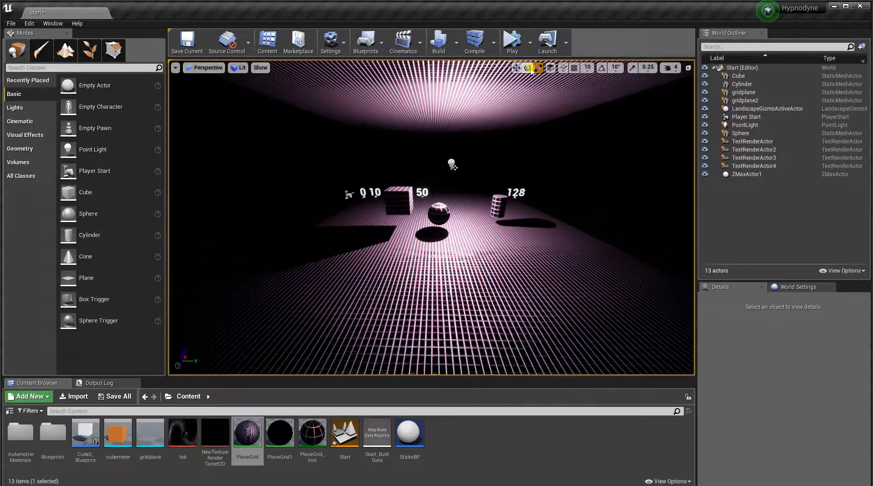
# Replay and stop the level, then browse the File and Edit menus.
pyautogui.click(511, 41)
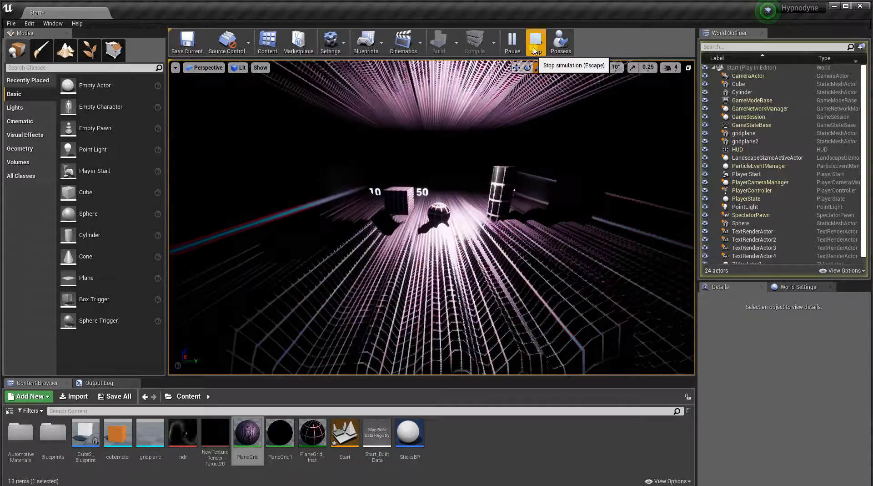
pyautogui.click(365, 40)
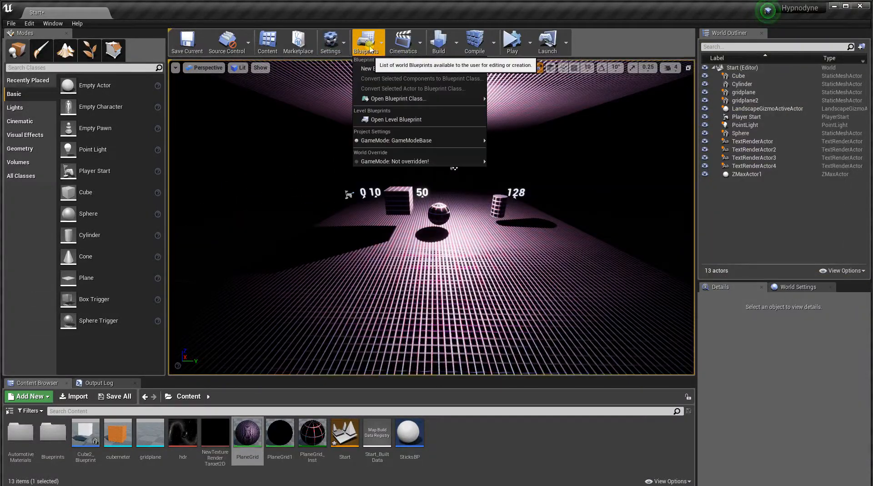
pyautogui.click(10, 23)
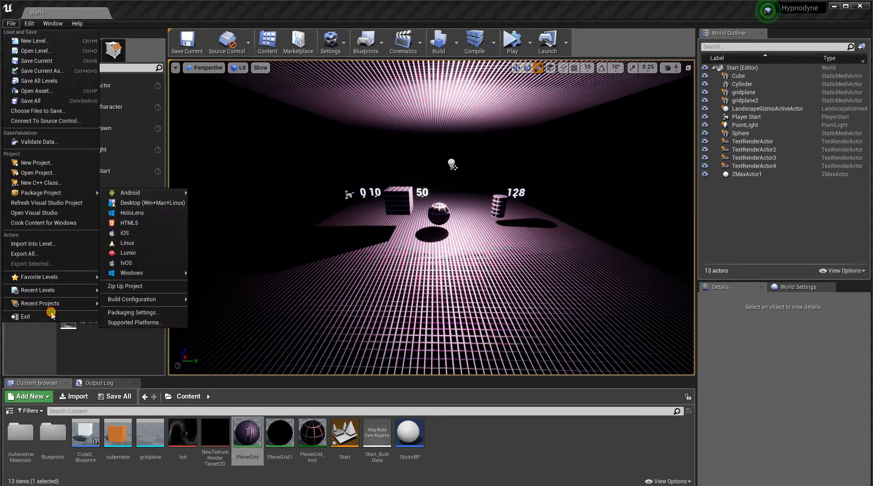
pyautogui.click(28, 24)
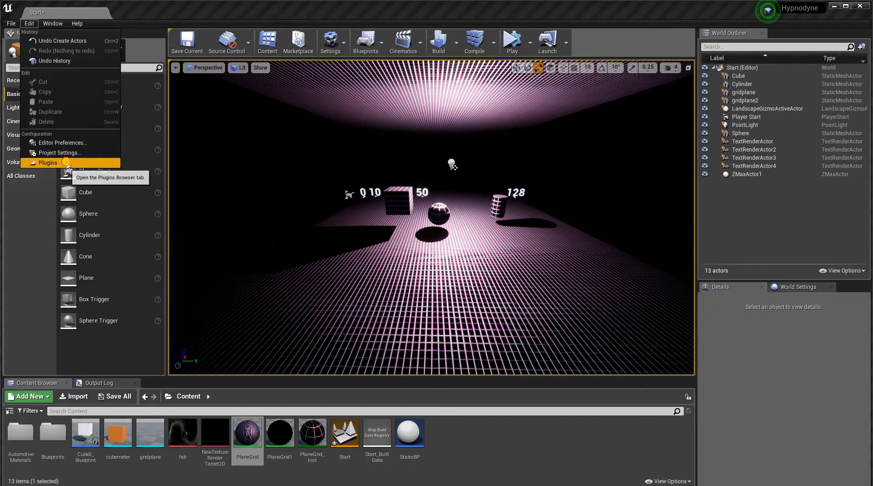
# Select ZMaxActor1 to view port 8000, IP 127.0.0.1 and buffer size 1024.
pyautogui.click(48, 162)
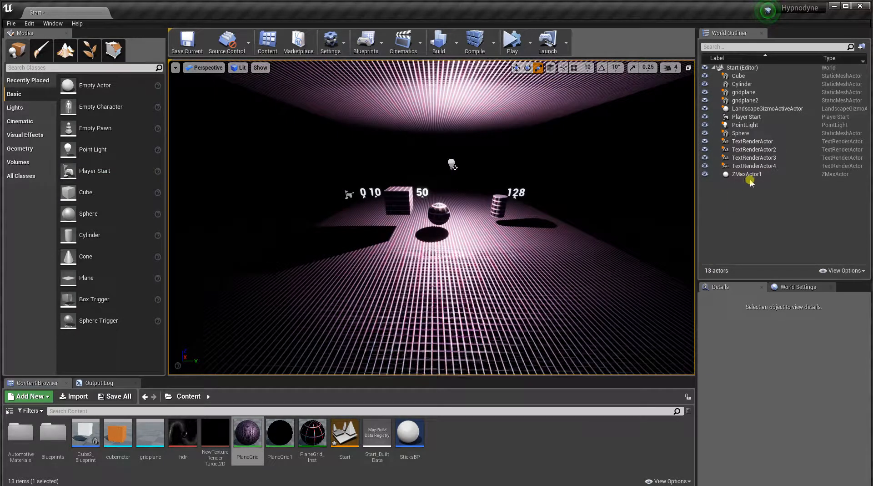
pyautogui.click(746, 174)
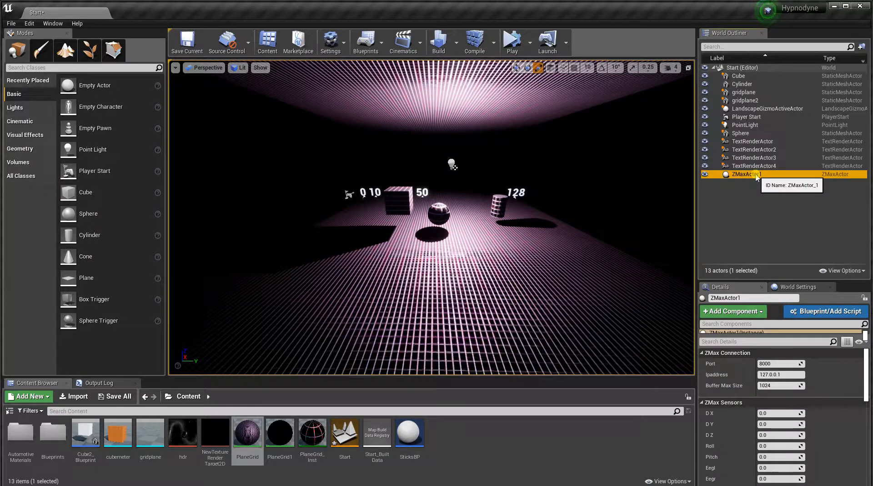
pyautogui.click(781, 374)
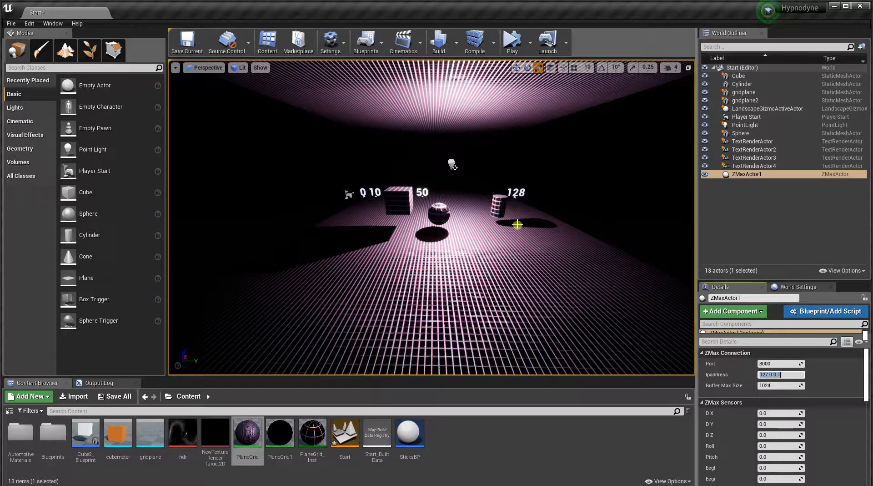
pyautogui.click(367, 41)
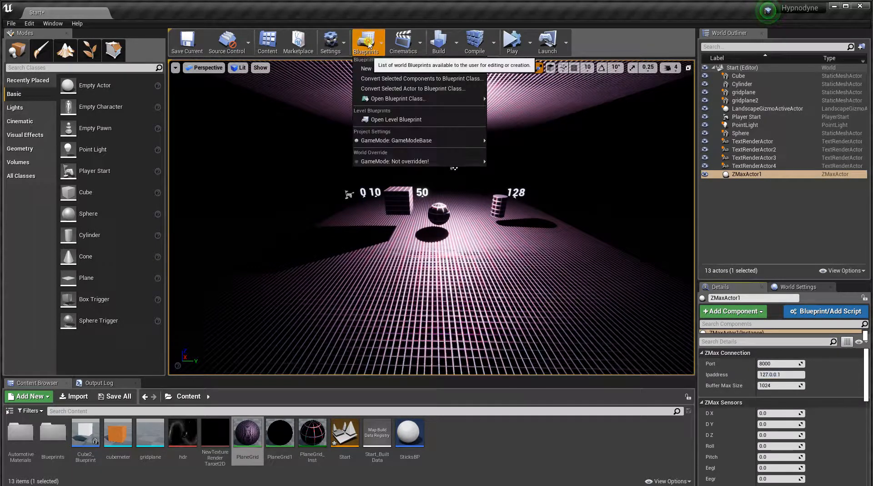
# Open the Level Blueprint and scroll through its BeginPlay connect and sensor-scaling nodes.
pyautogui.click(396, 119)
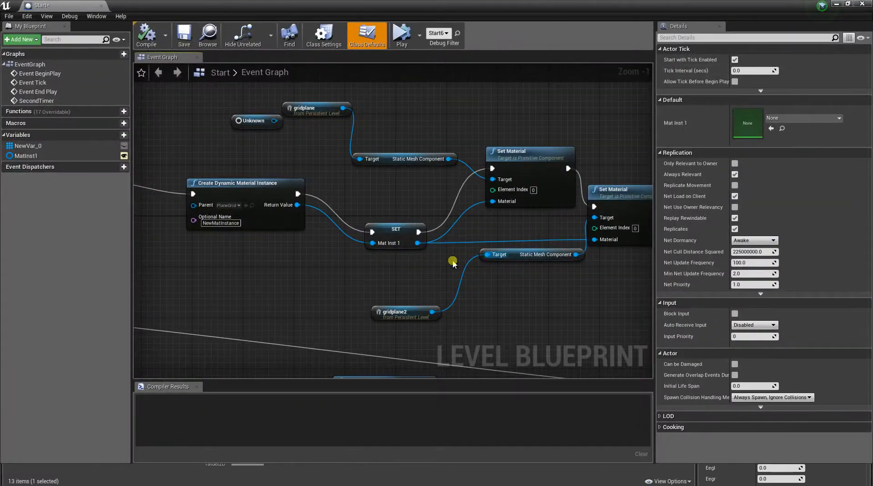
pyautogui.scroll(-3)
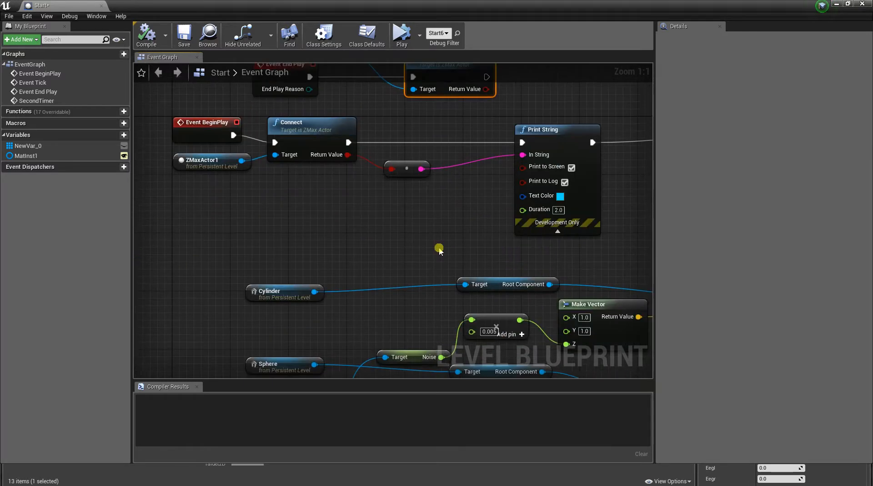
pyautogui.scroll(-3)
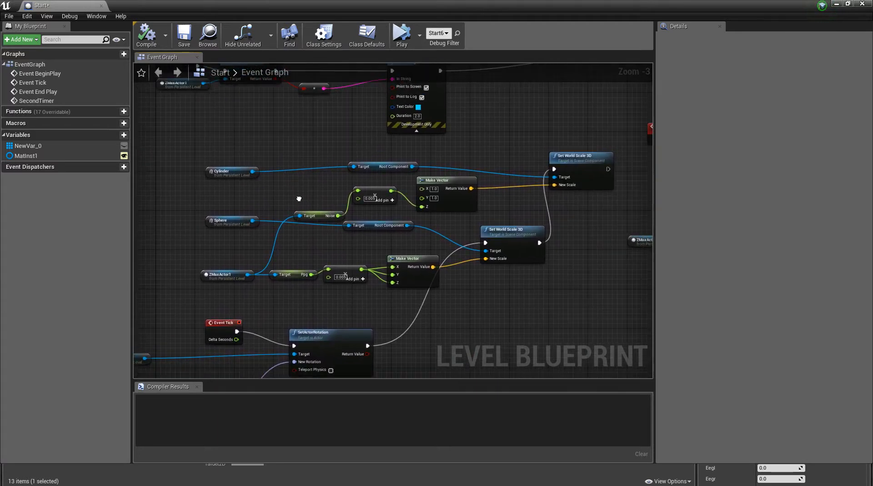
pyautogui.scroll(-3)
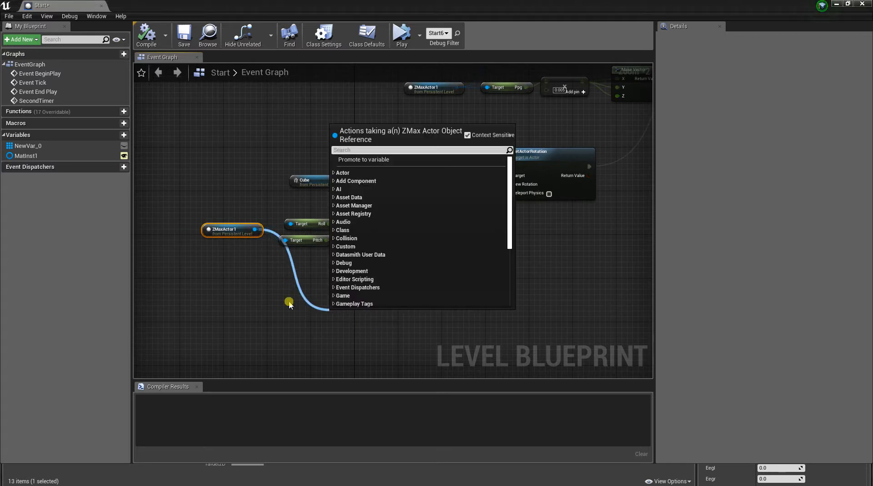
# Filter ZMaxActor1's context actions by 'sensor' to list Eegl, Eegr, Light, Noise, Ppg and Roll.
pyautogui.write('sensor')
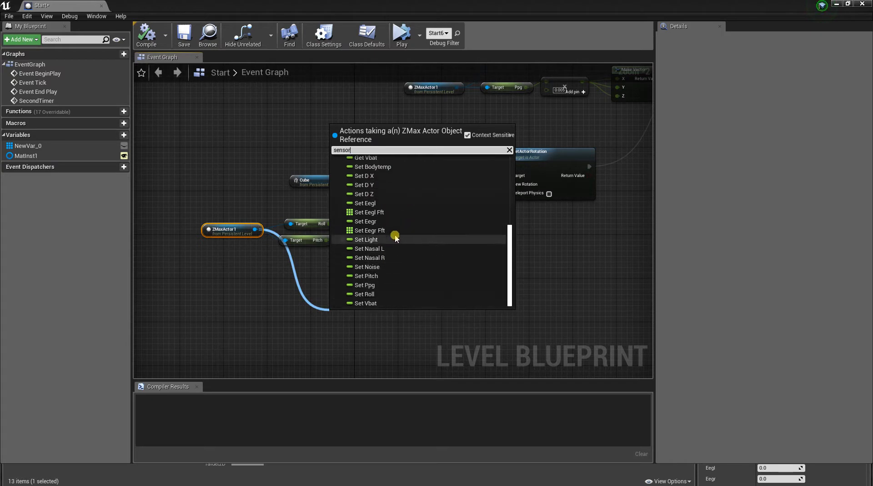
pyautogui.moveTo(387, 211)
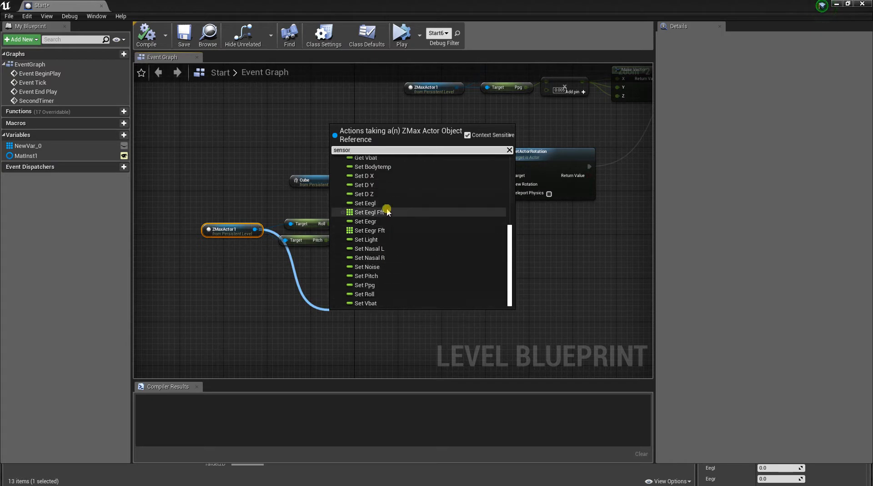
pyautogui.moveTo(386, 230)
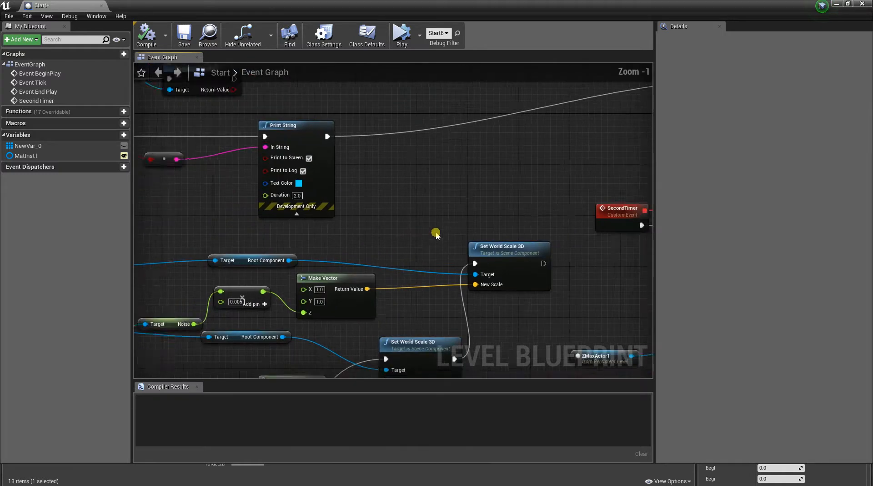
# Review the SecondTimer and Set Timer by Event nodes, then return to the level editor.
pyautogui.scroll(-3)
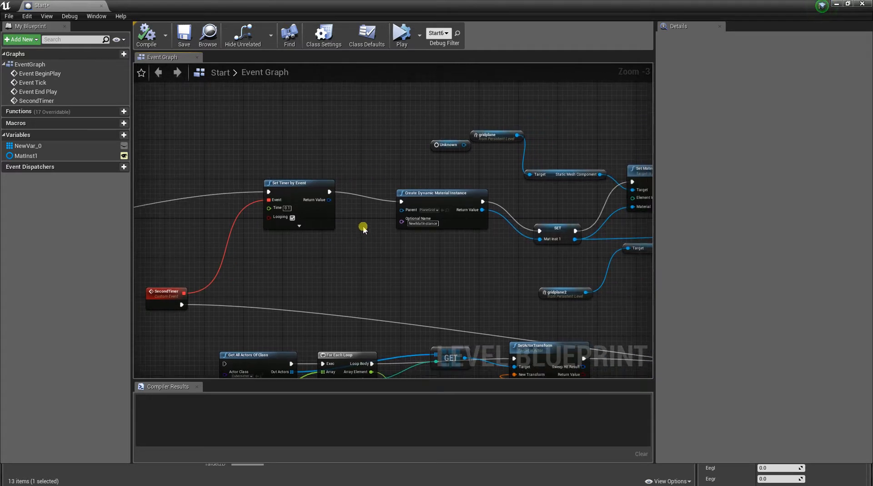
pyautogui.moveTo(365, 220)
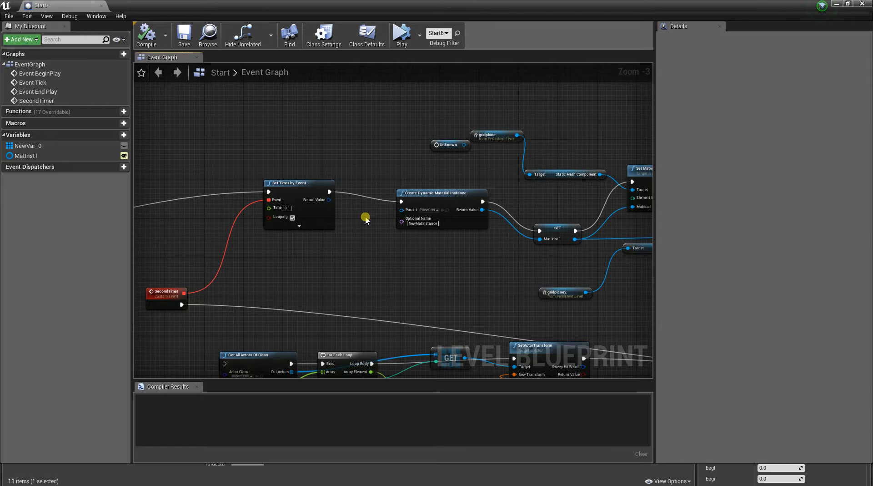
pyautogui.click(441, 192)
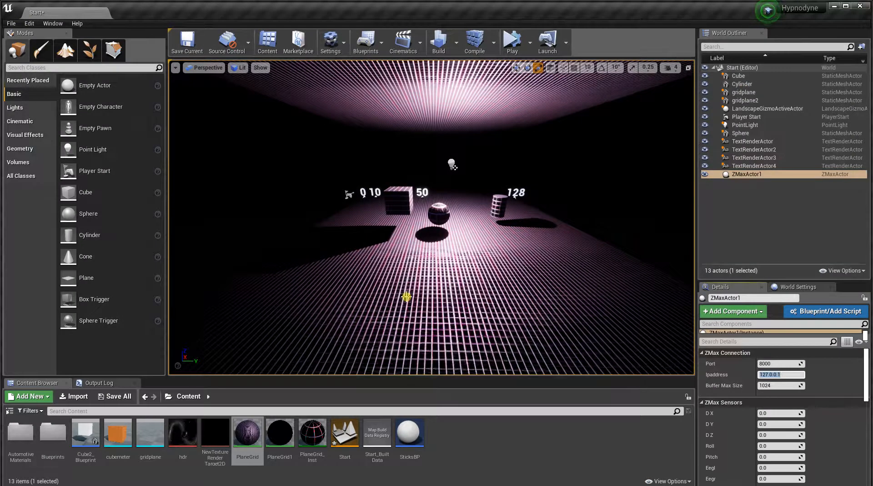
pyautogui.moveTo(312, 432)
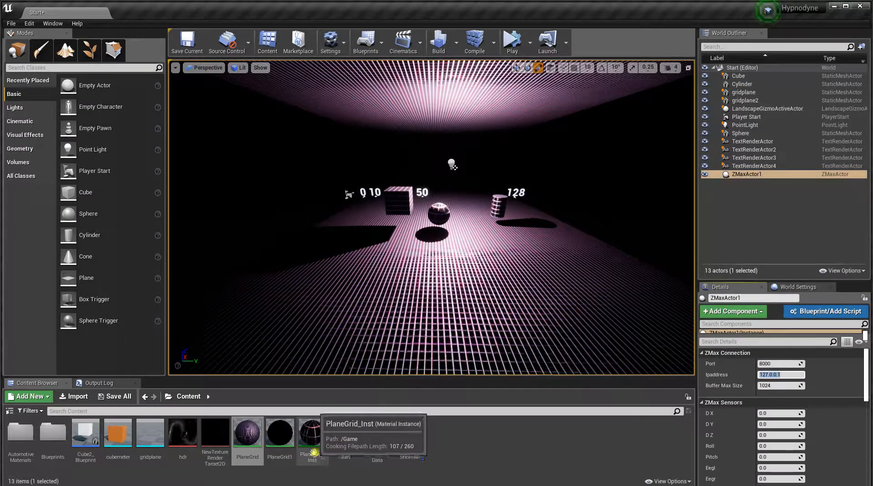
# Inspect the PlaneGrid material graph, then go back to the dark Start level view.
pyautogui.doubleClick(247, 432)
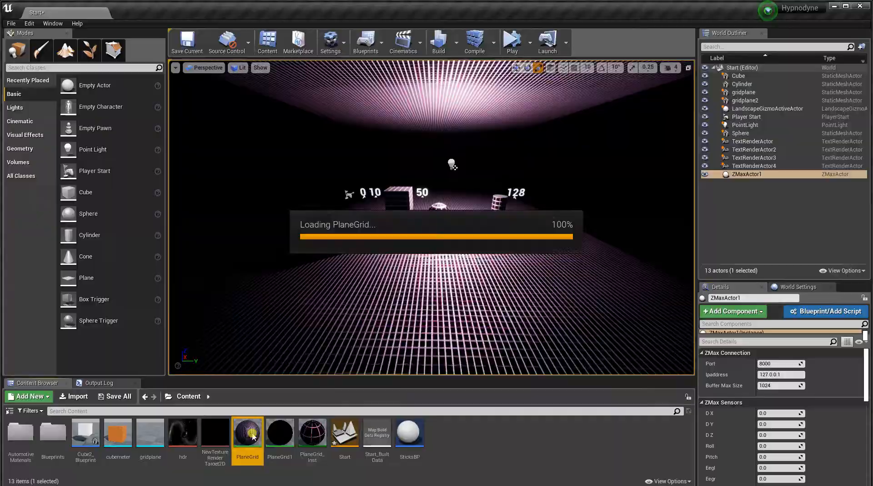
pyautogui.doubleClick(246, 432)
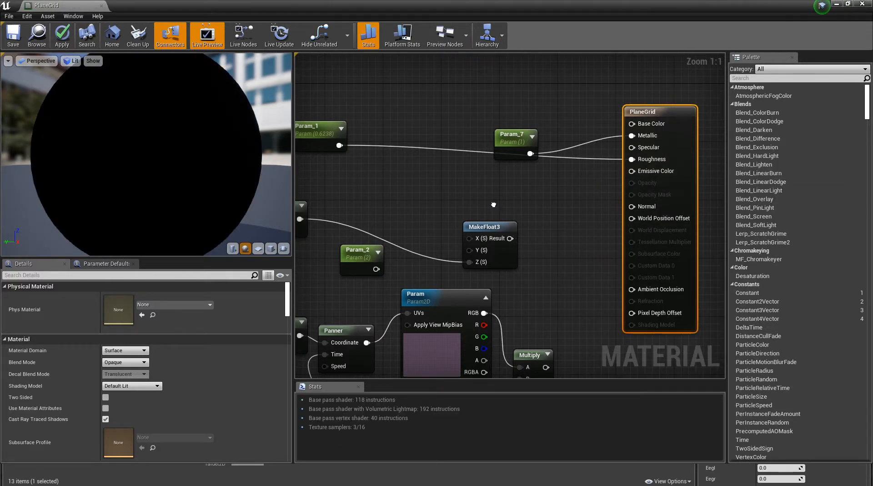
pyautogui.scroll(-3)
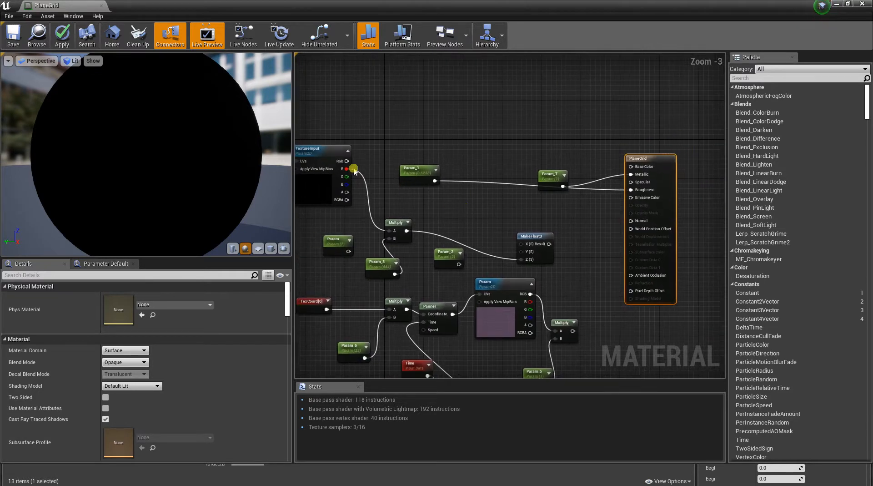
pyautogui.moveTo(353, 169); pyautogui.dragTo(612, 161)
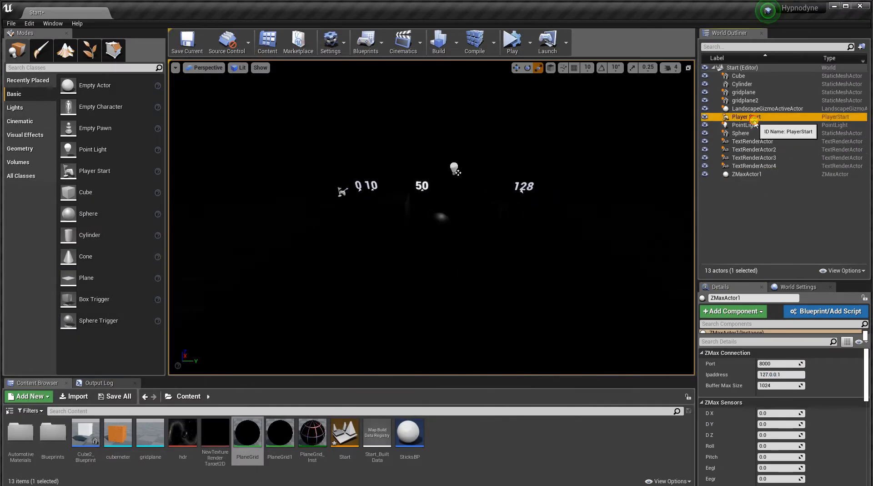
# Select PointLight, then view Param_7's default value in the PlaneGrid material editor.
pyautogui.click(747, 125)
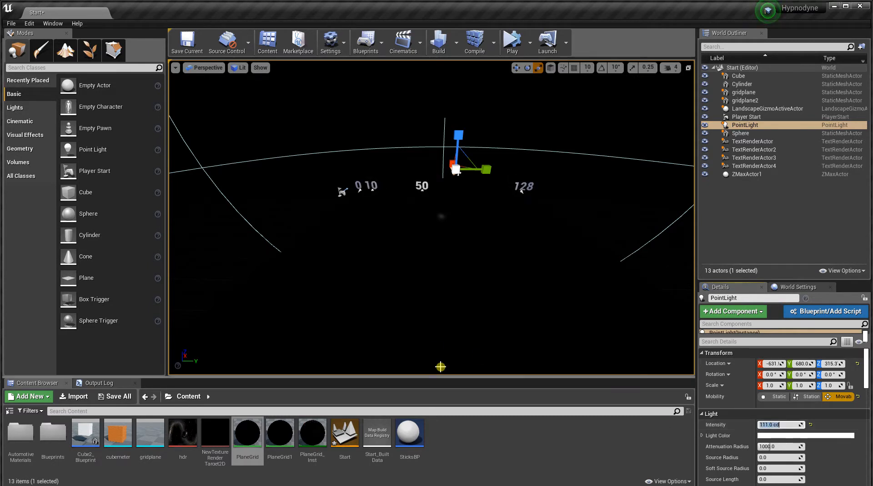
pyautogui.moveTo(573, 307)
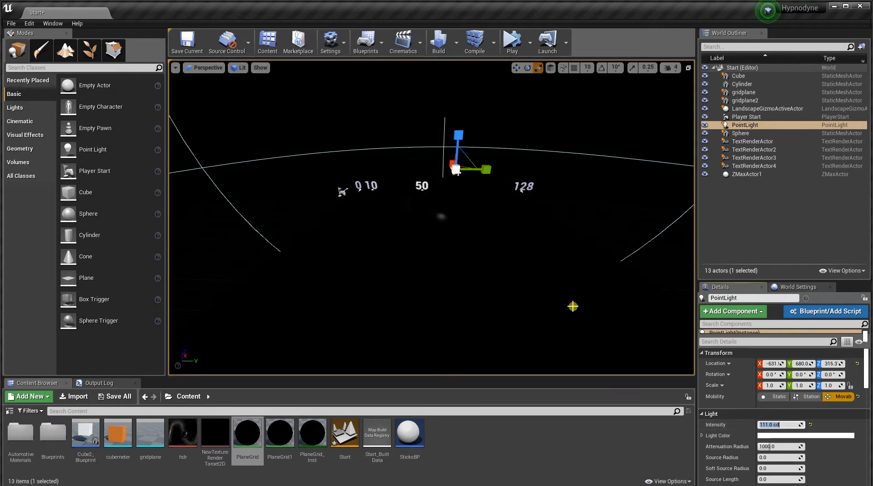
pyautogui.click(744, 92)
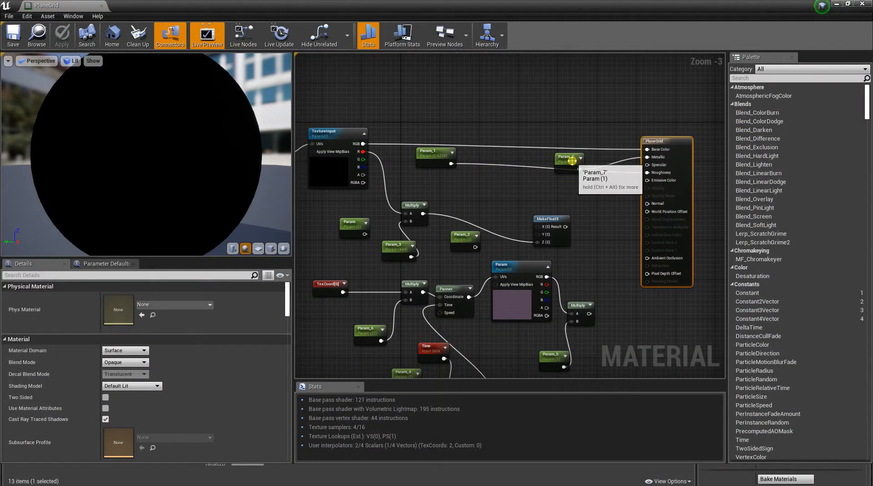
pyautogui.click(568, 161)
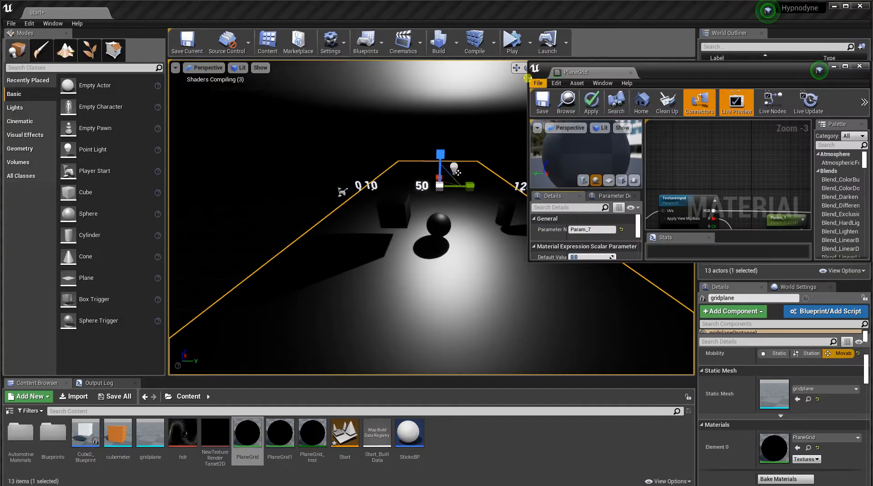
# Simulate the level with the red floor material, stop it, and show the world blueprints list.
pyautogui.click(511, 42)
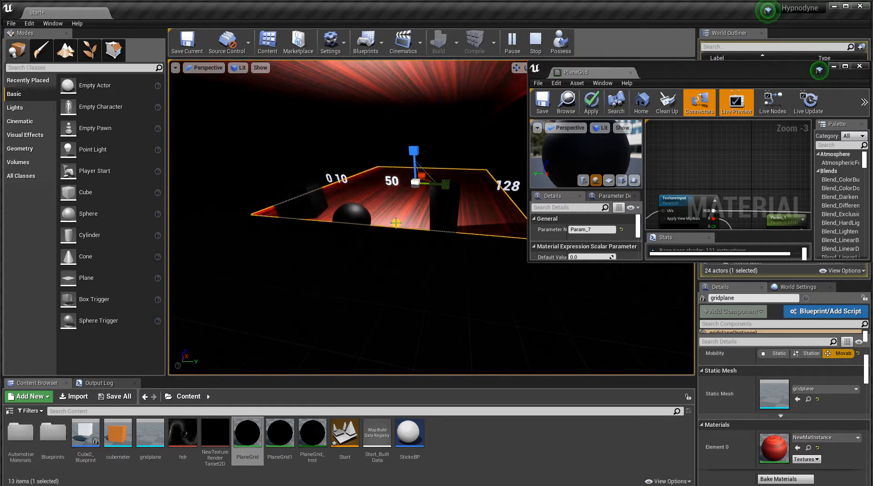
pyautogui.click(365, 42)
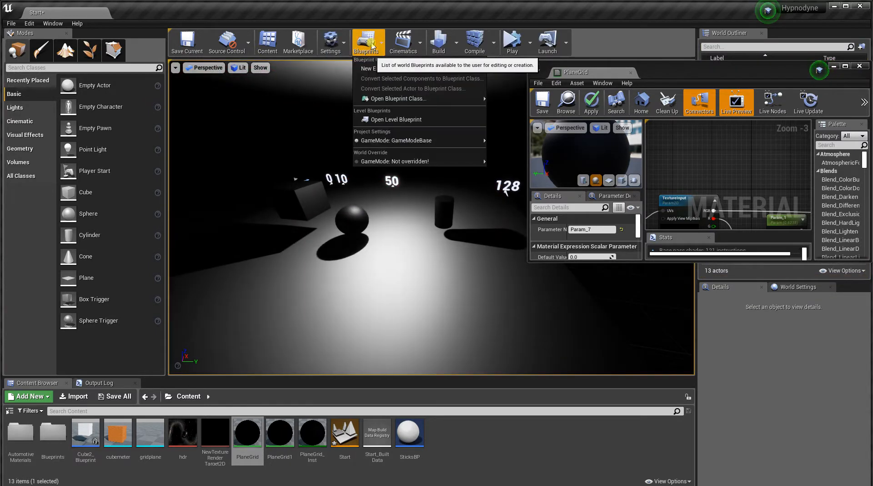
# Test-run the level from its Level Blueprint and dismiss the 'Accessed None' error log.
pyautogui.click(395, 119)
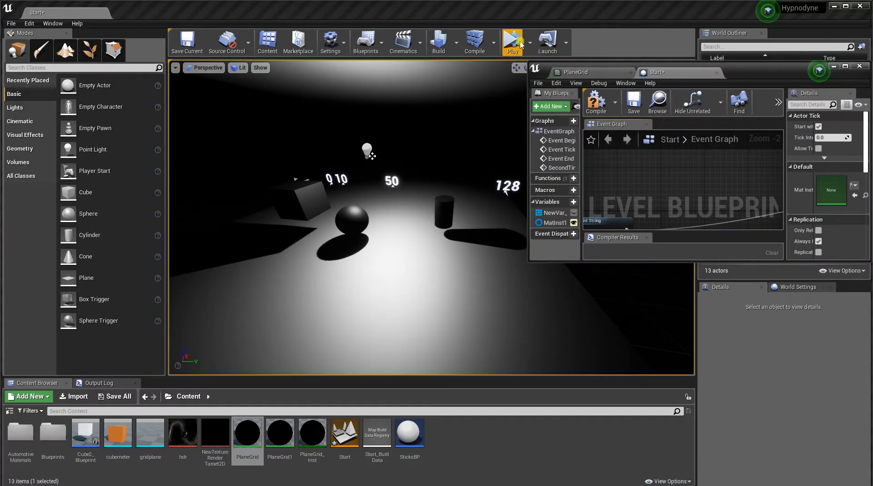
pyautogui.click(511, 42)
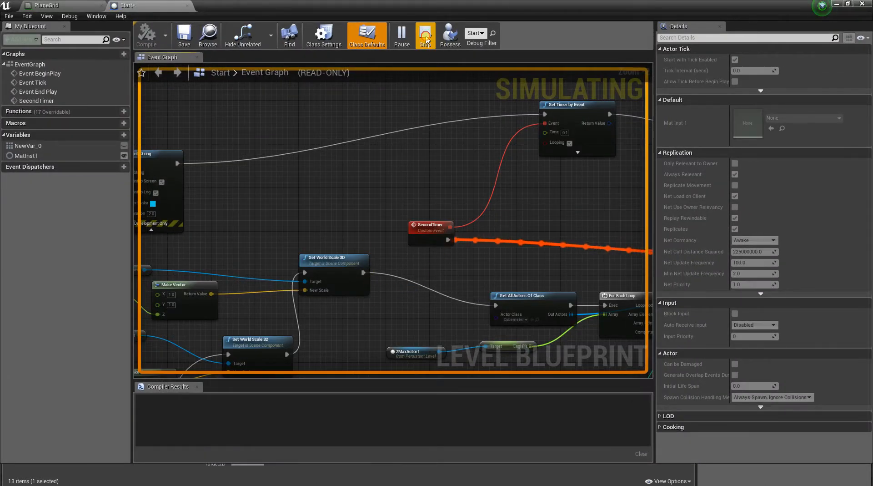
pyautogui.click(424, 34)
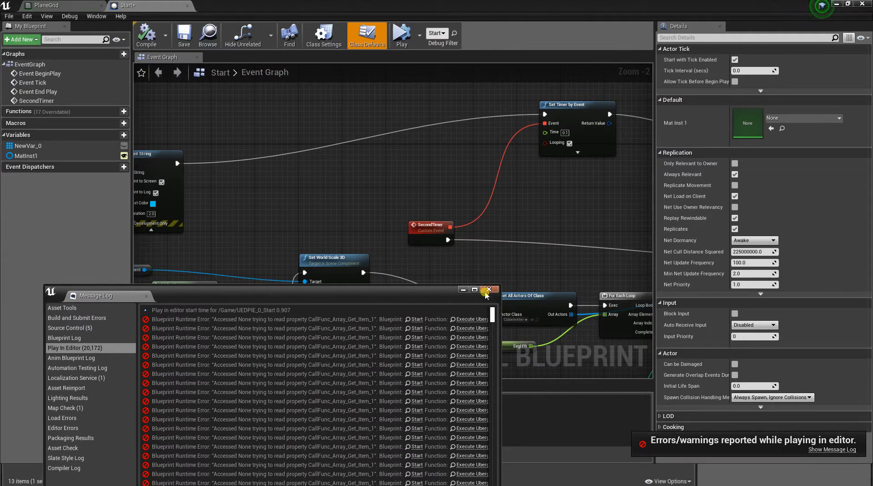
pyautogui.click(489, 289)
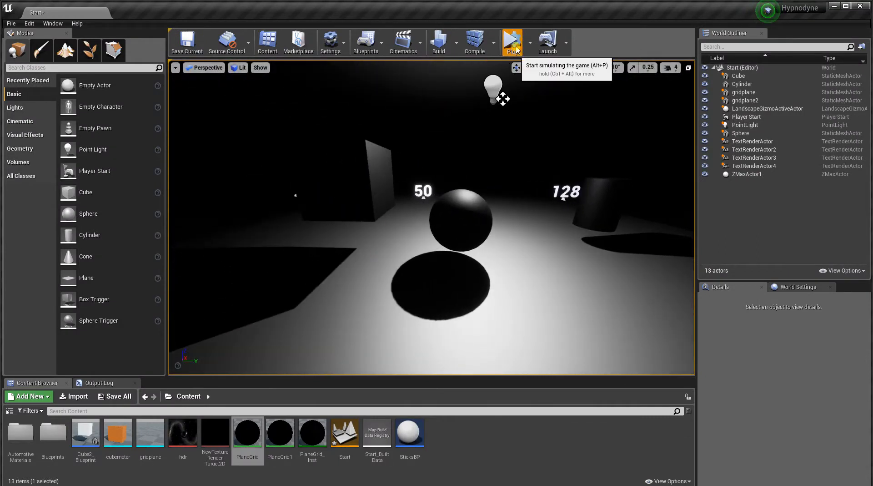
# Run a brief red-striped simulation, stop it, and select the PlaneGrid grid plane.
pyautogui.click(511, 42)
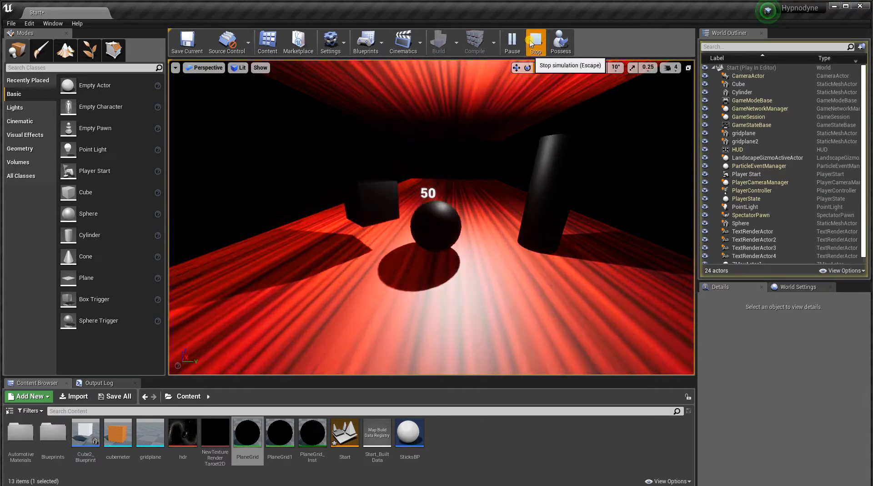
pyautogui.click(535, 42)
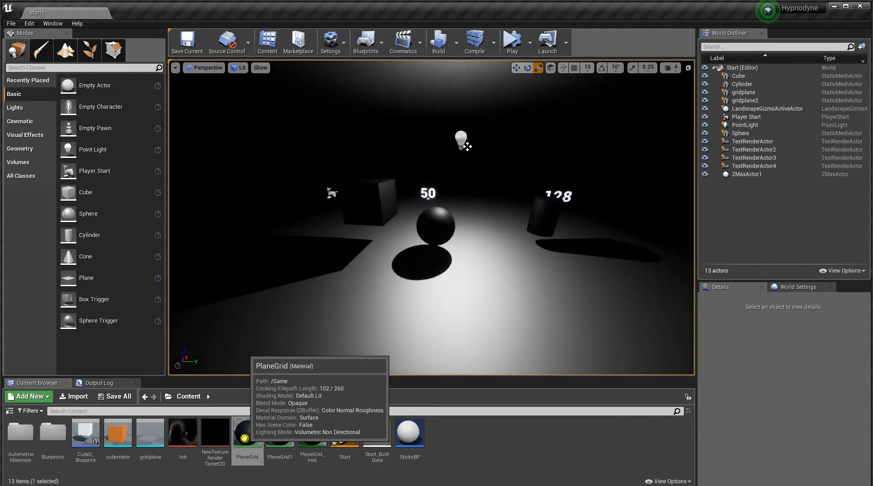
pyautogui.click(528, 42)
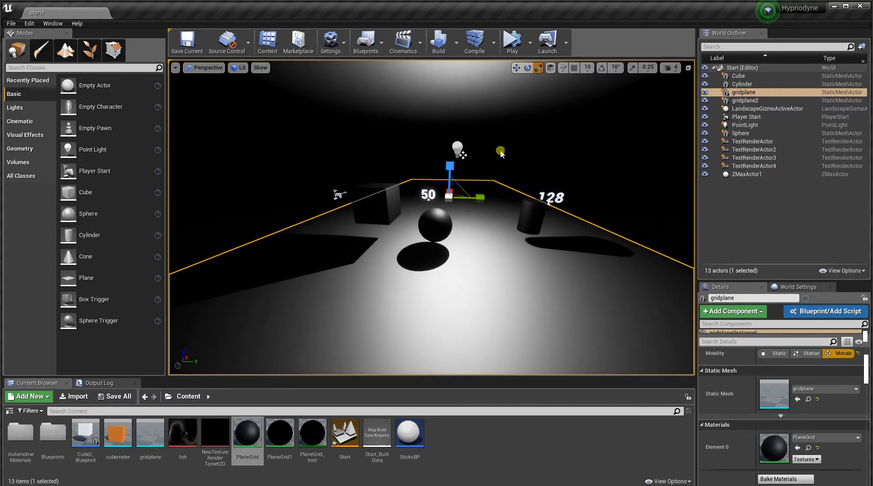
pyautogui.click(523, 41)
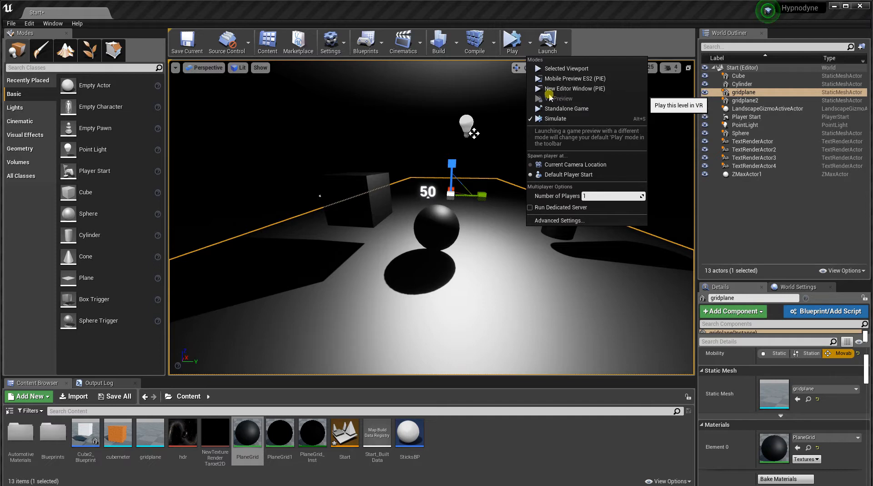
pyautogui.moveTo(543, 100)
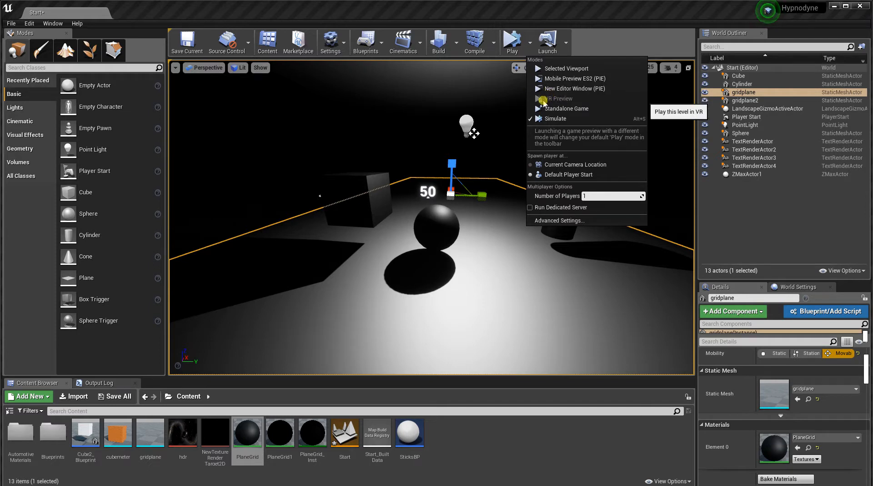
pyautogui.moveTo(499, 151)
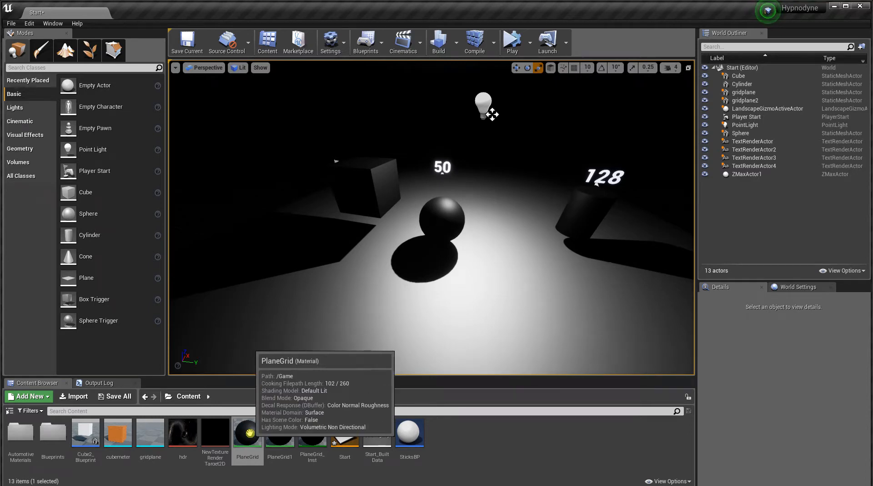
pyautogui.doubleClick(248, 432)
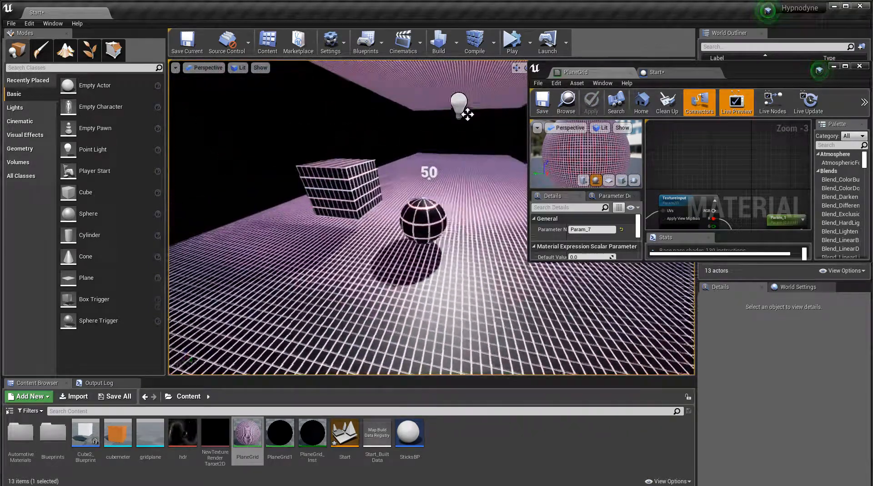
pyautogui.moveTo(511, 42)
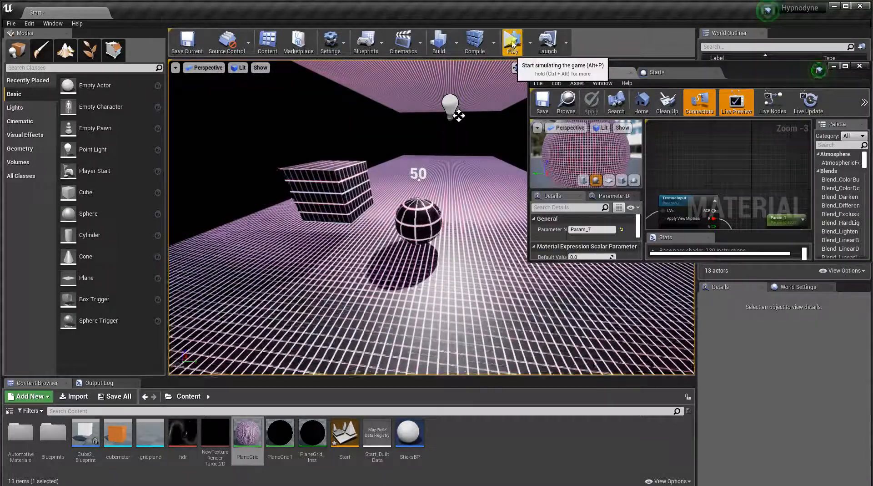
# Simulate the level to preview the purple grid pattern on the cylinder.
pyautogui.click(511, 42)
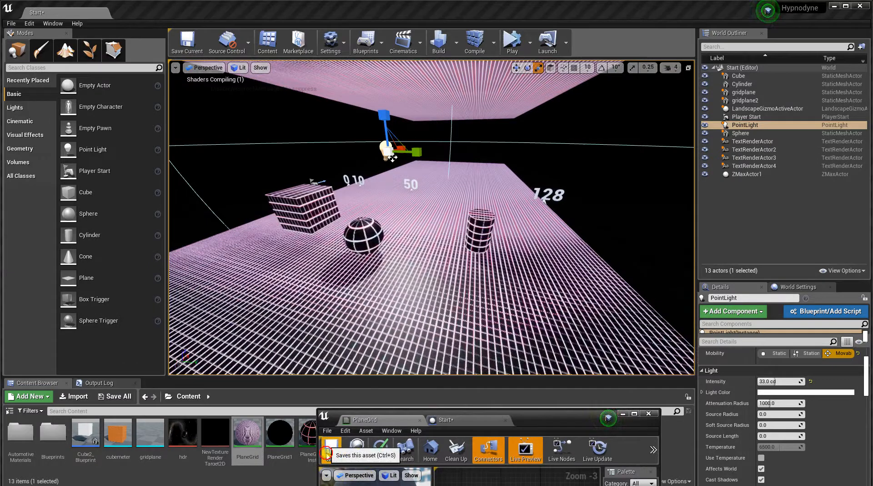
# Save the PlaneGrid material and simulate the level with the enlarged gridded sphere.
pyautogui.click(332, 446)
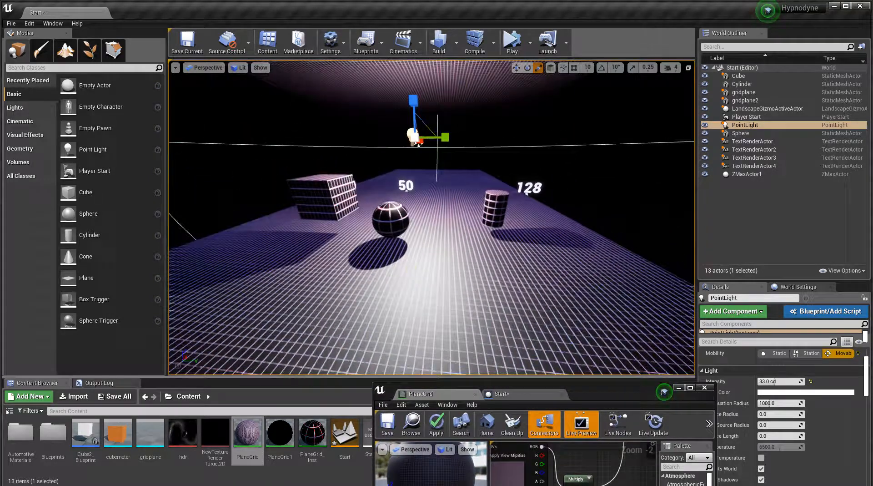
pyautogui.click(510, 42)
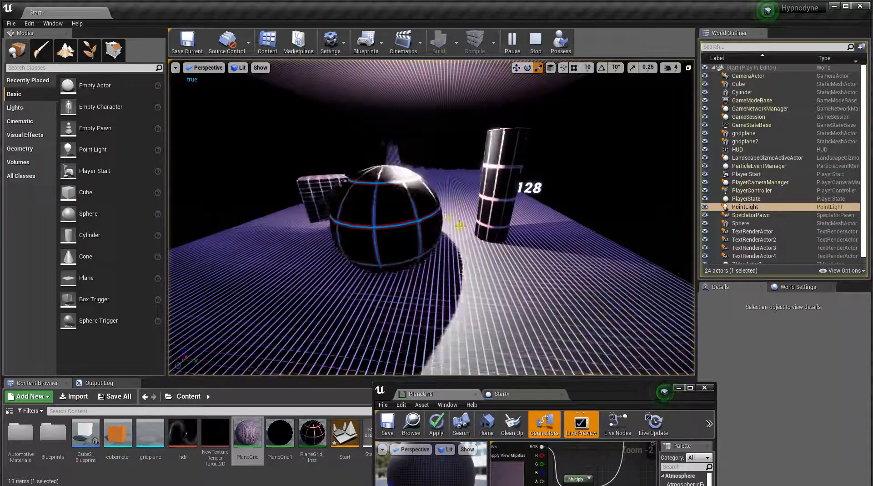